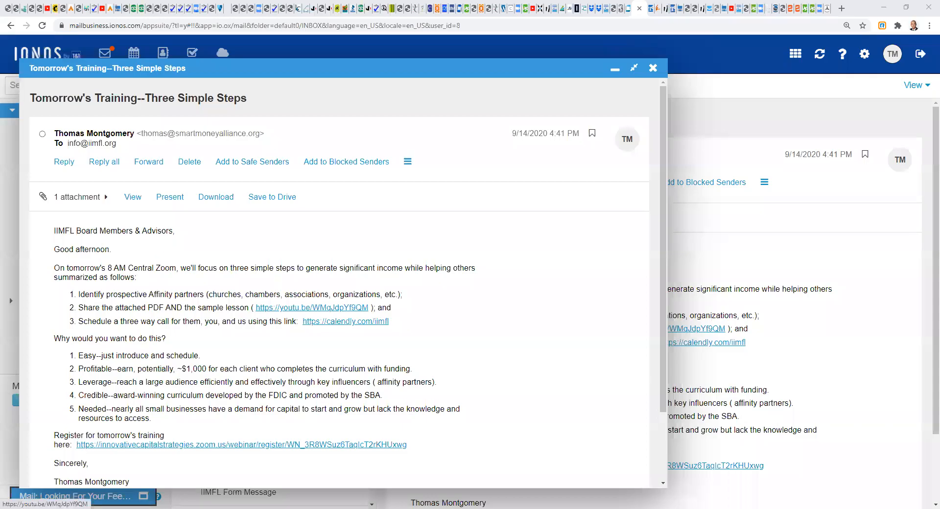
mouse_move(680, 330)
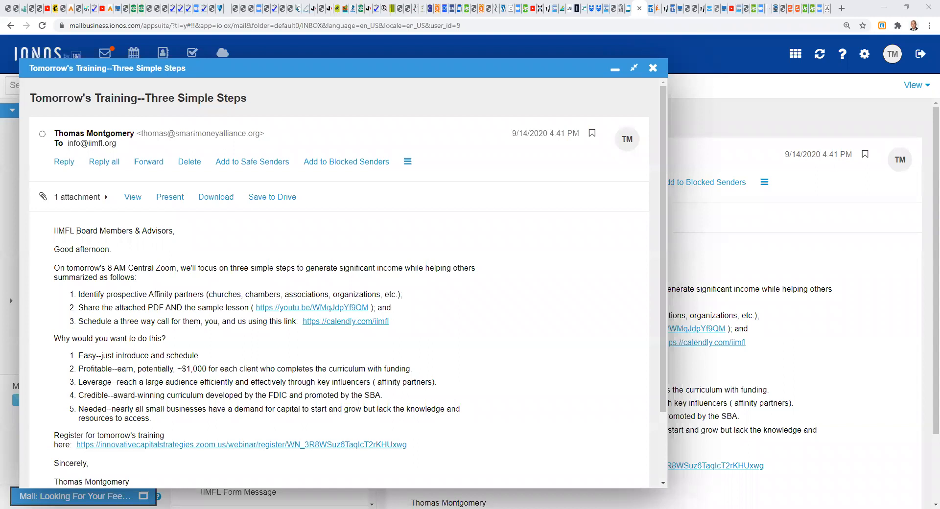
mouse_move(604, 440)
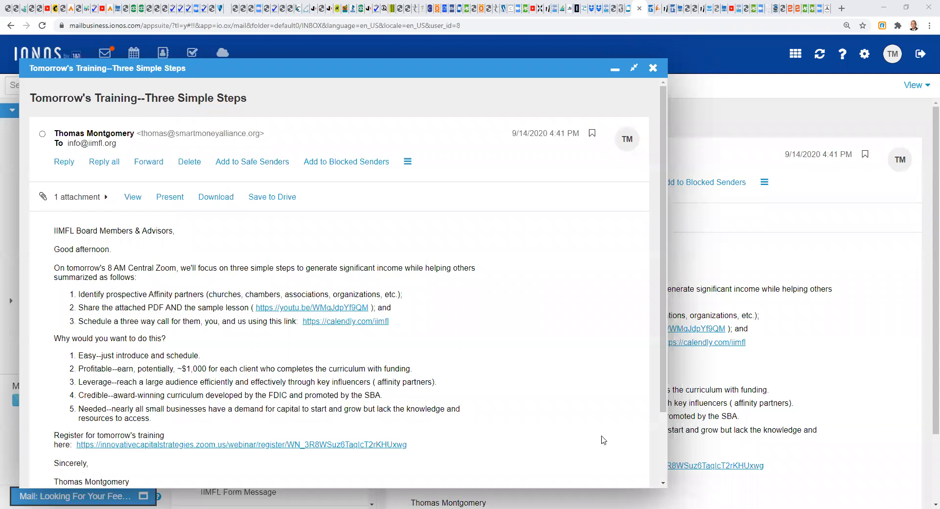
mouse_move(527, 444)
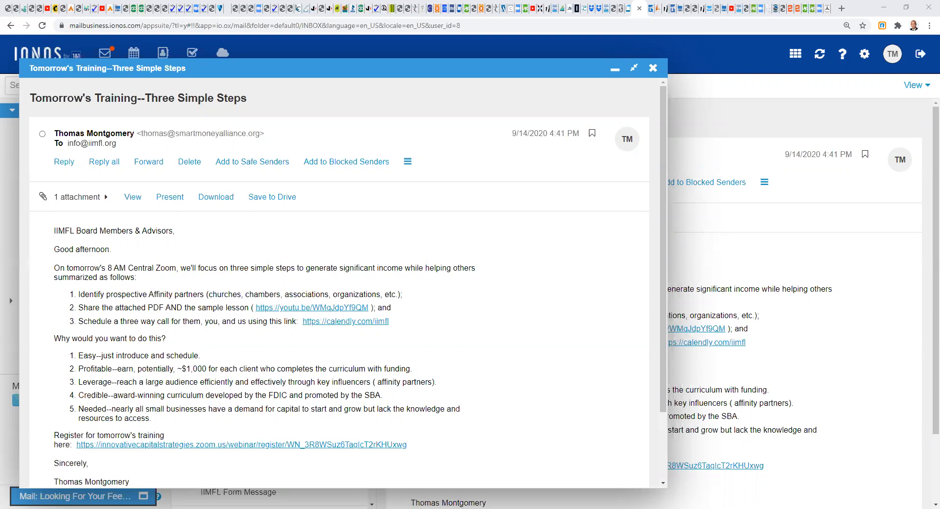
mouse_move(134, 288)
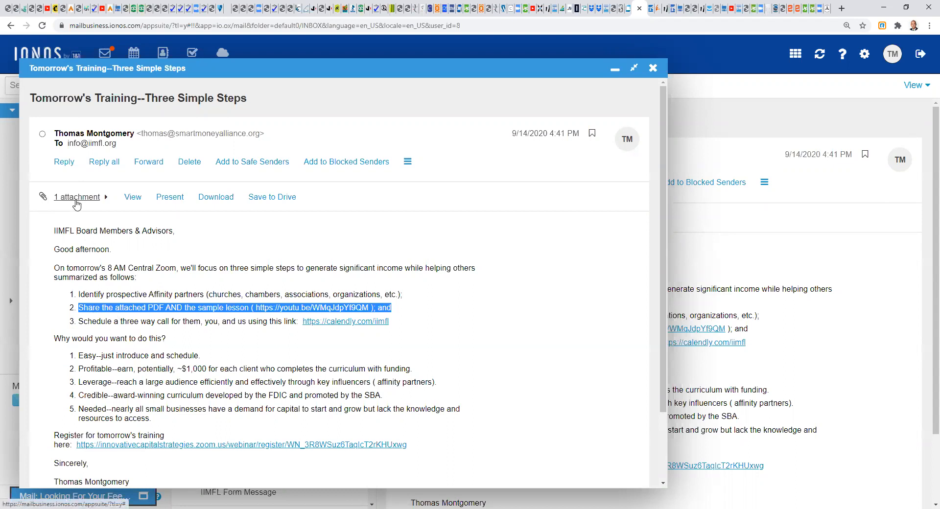
mouse_move(108, 310)
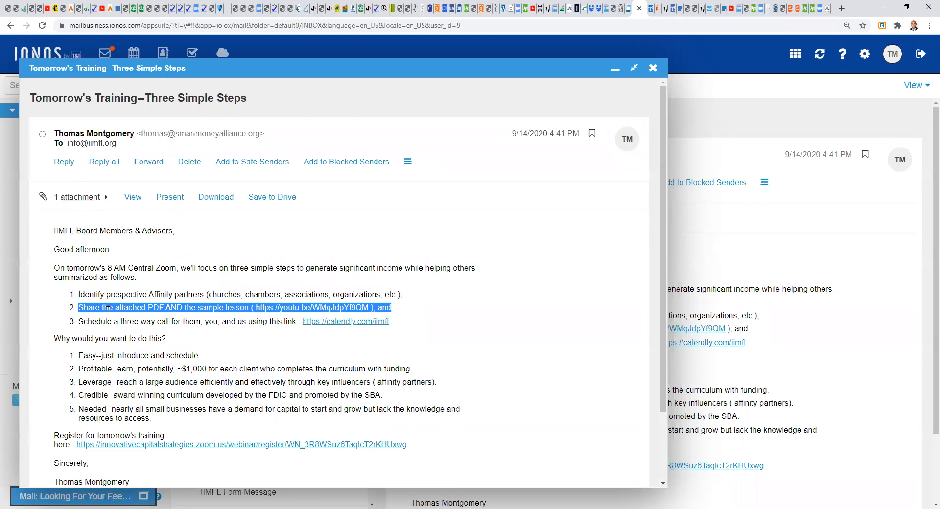
- Highlight the second step about sharing the attached PDF after clearing the prior selection
left_click(242, 308)
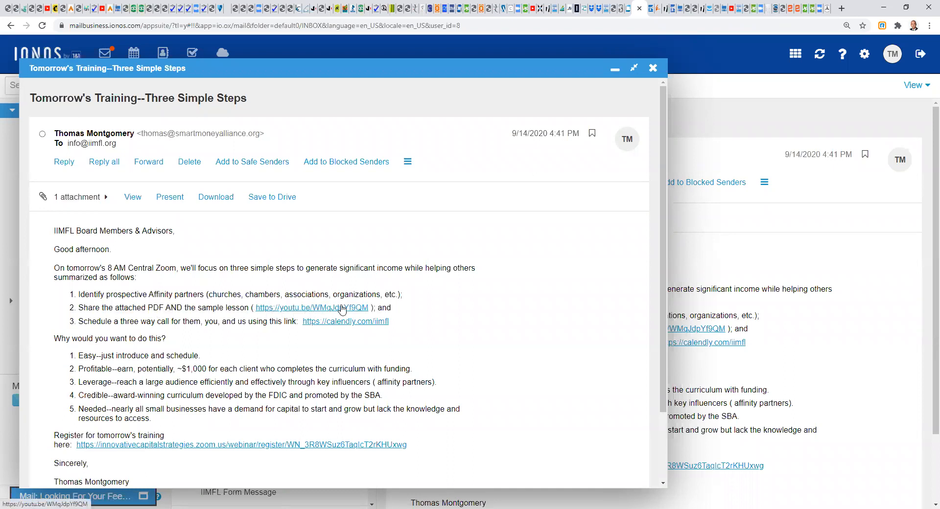
mouse_move(318, 310)
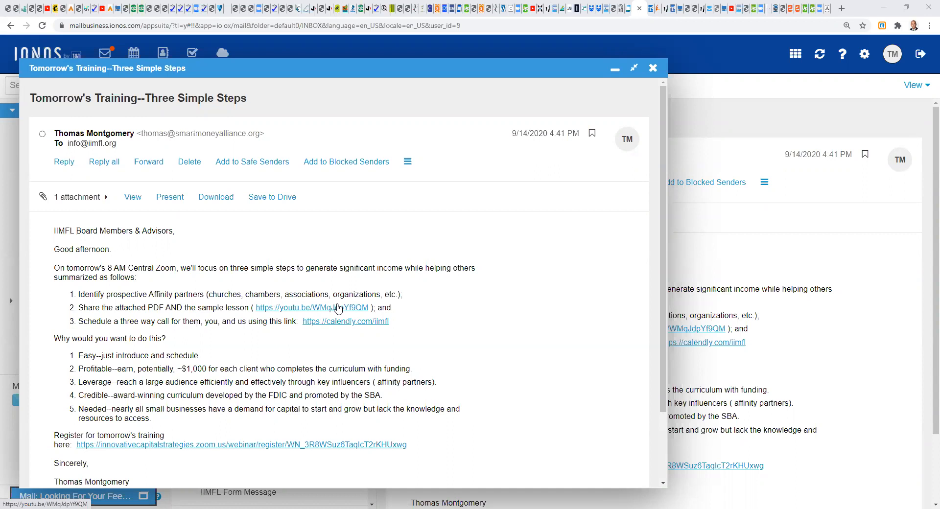
double_click(144, 294)
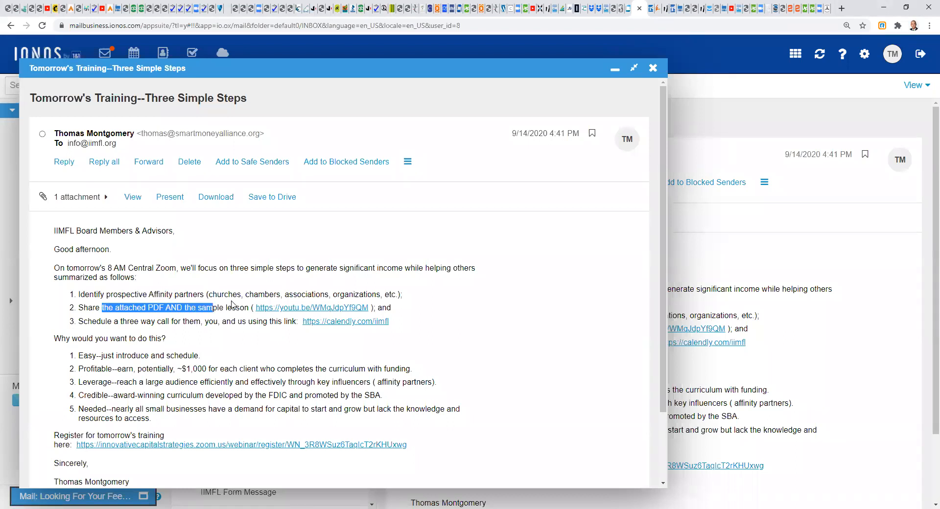
left_click_drag(225, 307, 389, 308)
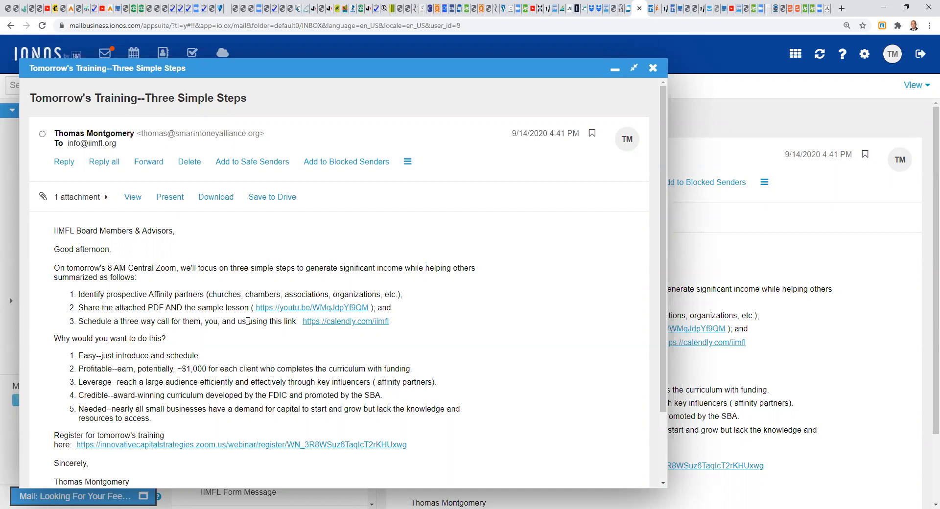
mouse_move(84, 352)
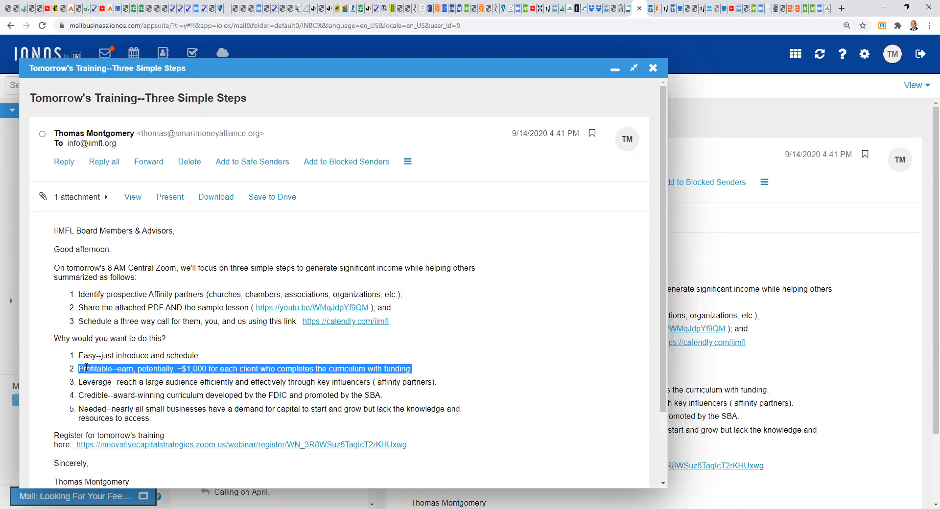
- Highlight the Leverage reason about reaching a large audience through key influencers
double_click(94, 382)
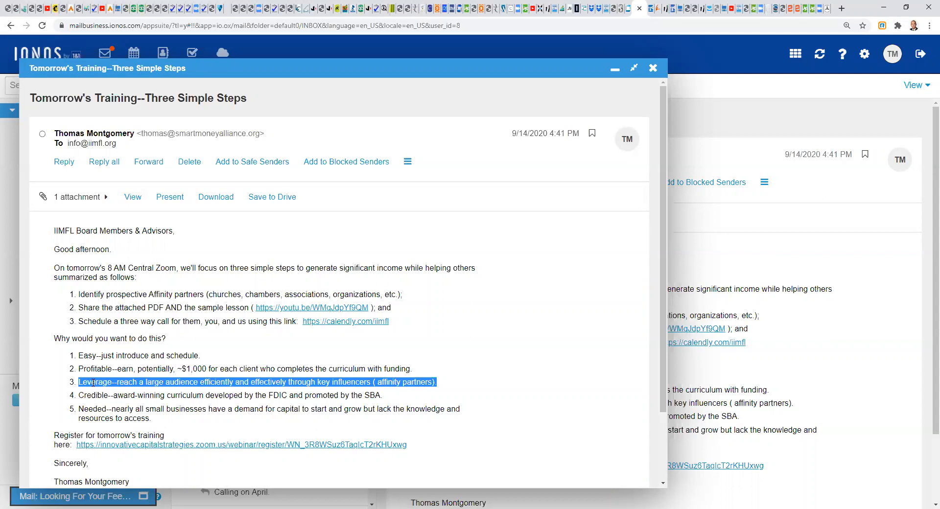
mouse_move(93, 390)
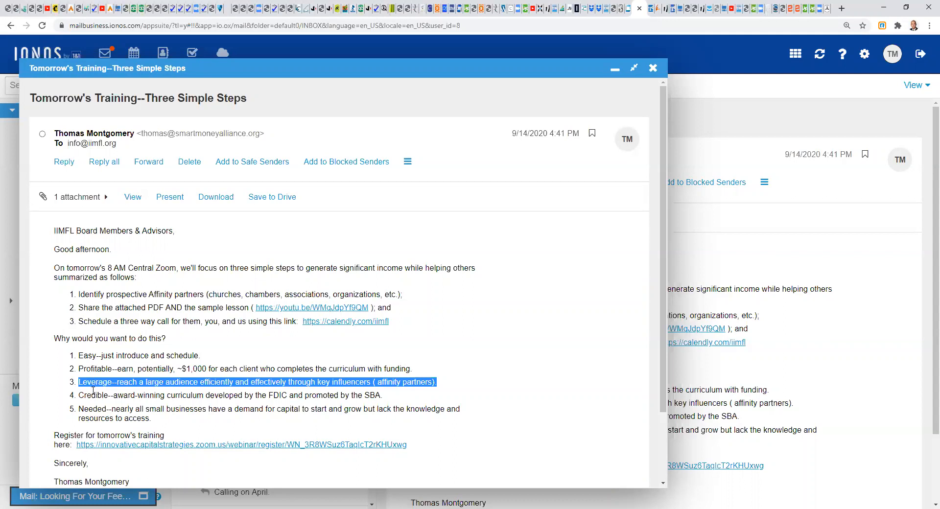
- Highlight the Credible reason about the FDIC's award-winning curriculum and the following line
triple_click(229, 396)
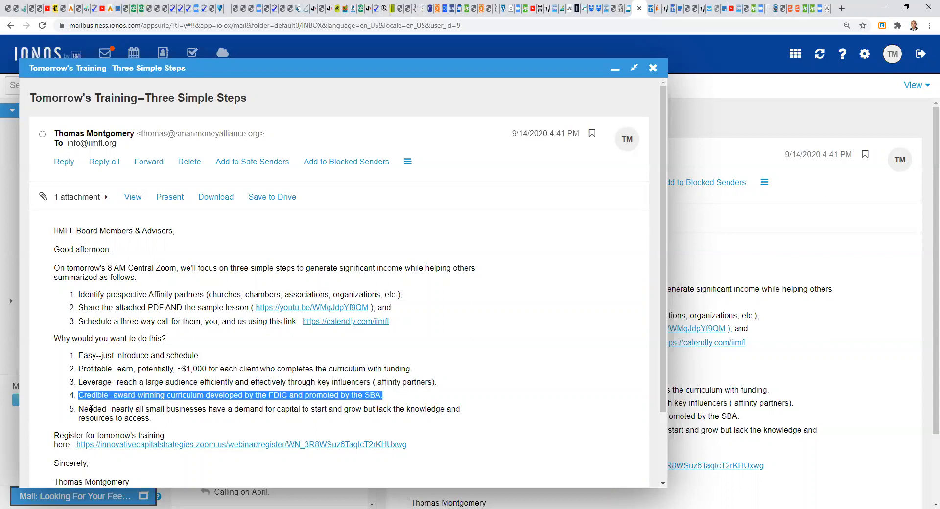
left_click_drag(79, 409, 153, 418)
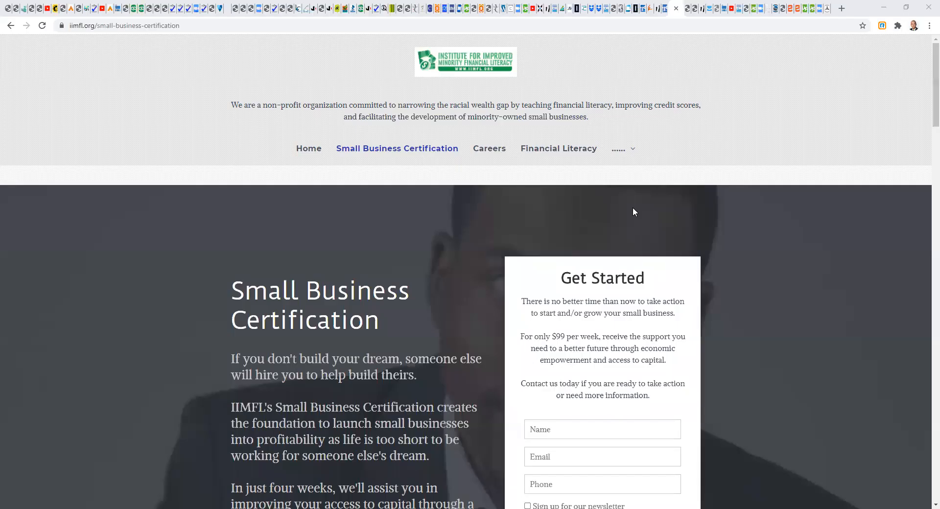
mouse_move(309, 147)
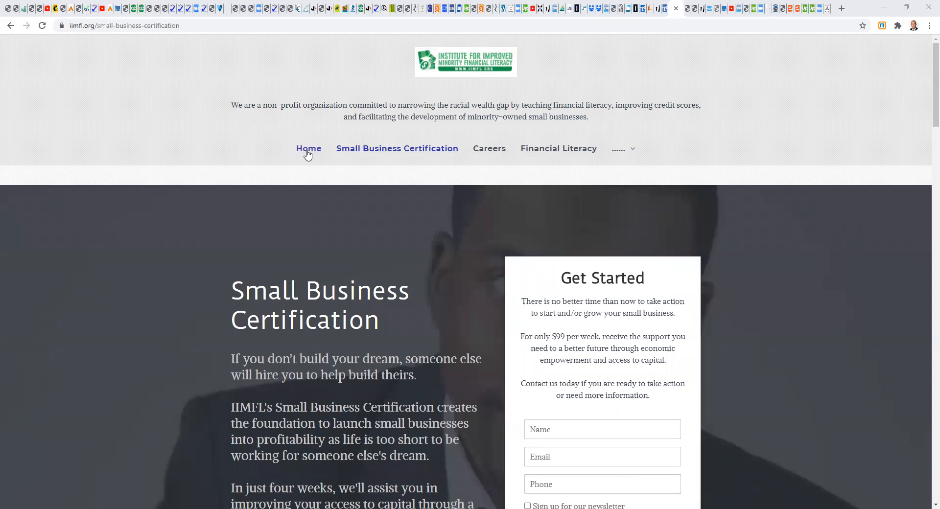
- Visit the Home page, return to Small Business Certification and scroll to the four-week process
left_click(309, 148)
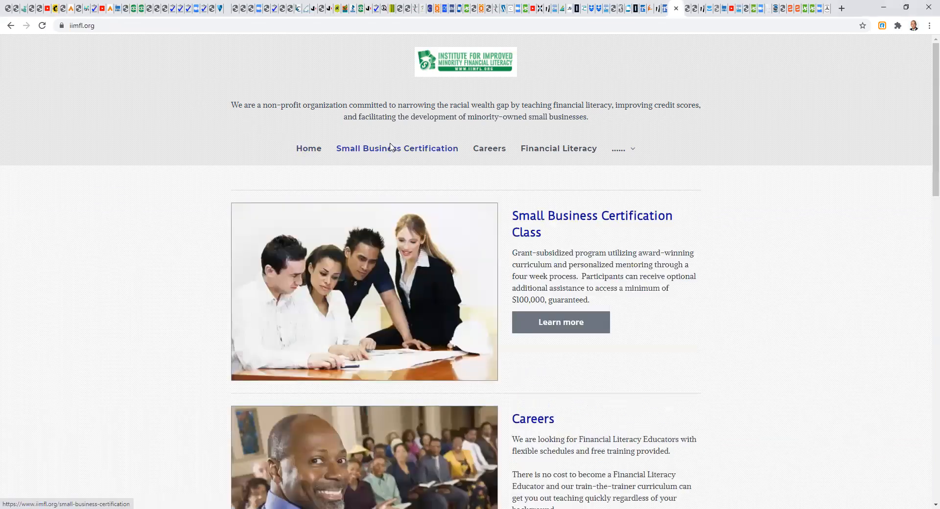
left_click(397, 148)
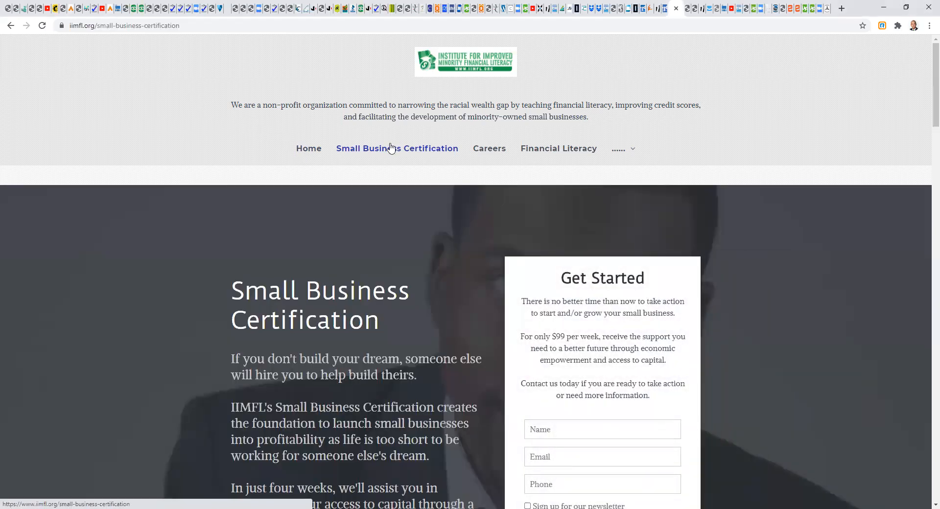
scroll("down", 3)
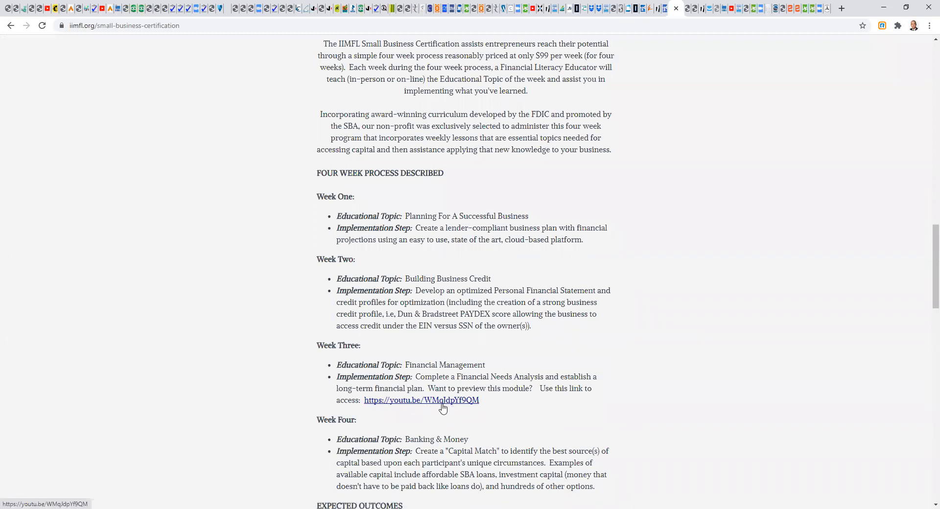
mouse_move(367, 358)
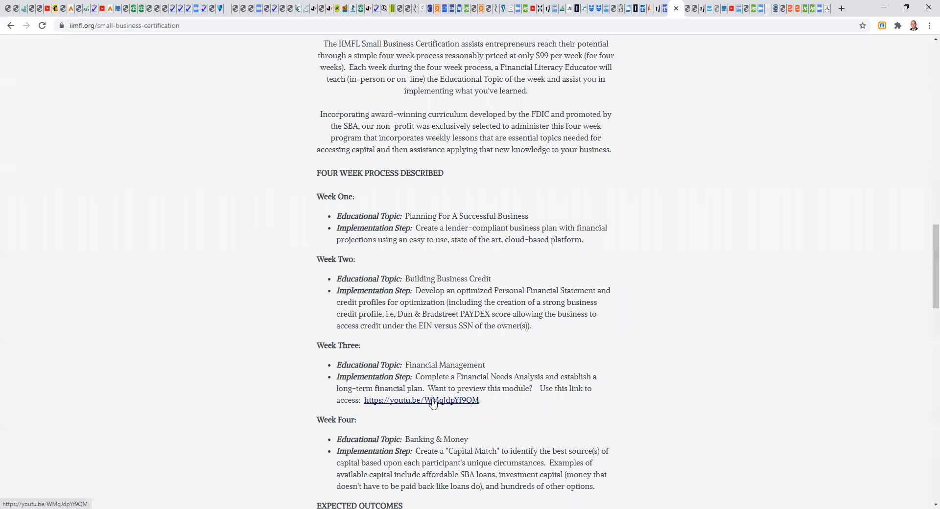
mouse_move(418, 402)
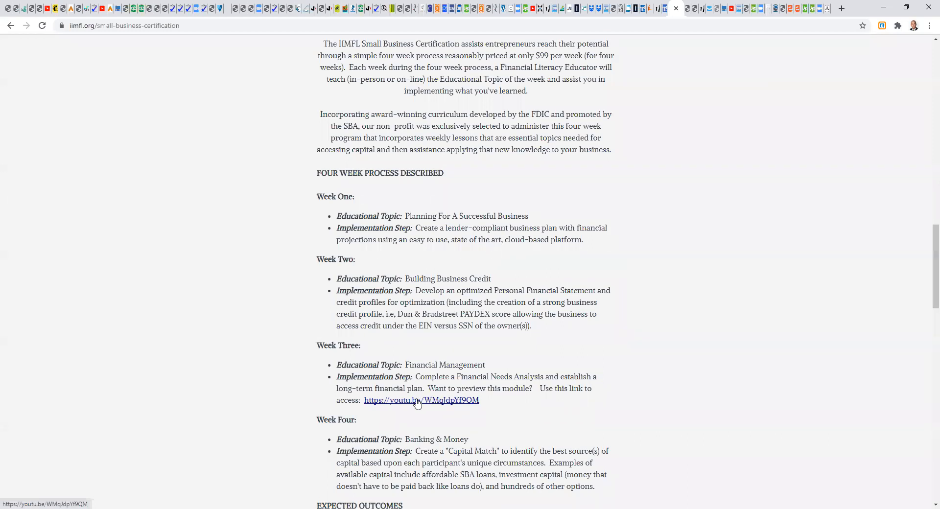
mouse_move(461, 449)
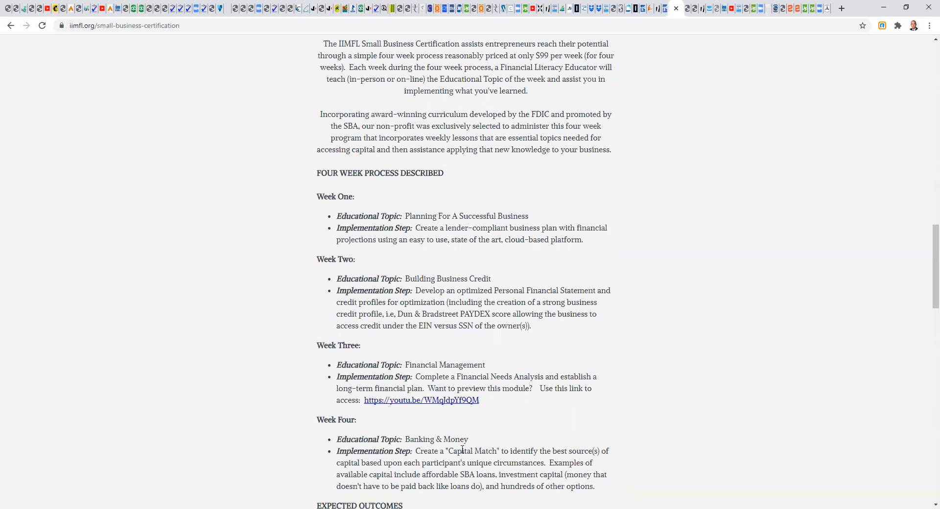
mouse_move(731, 394)
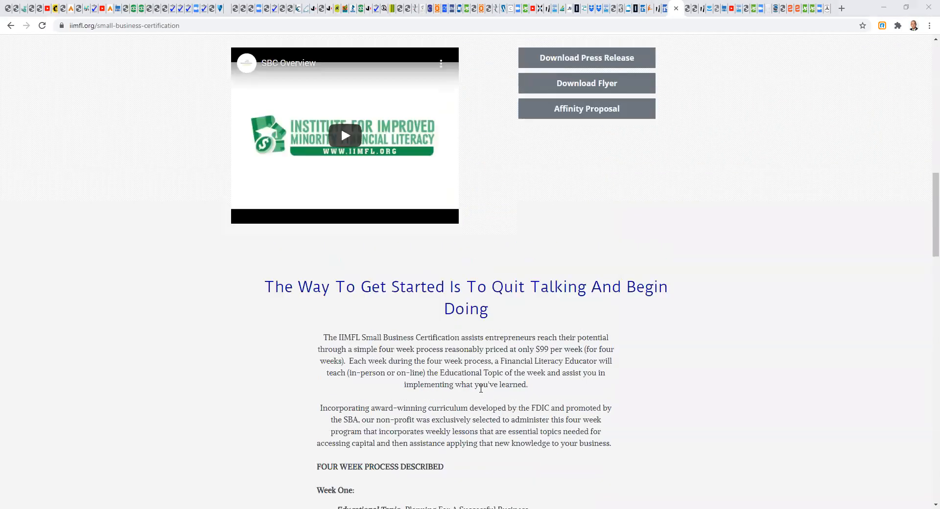
- Scroll back to the top of the Small Business Certification page with the $99-per-week offer
scroll("up", 3)
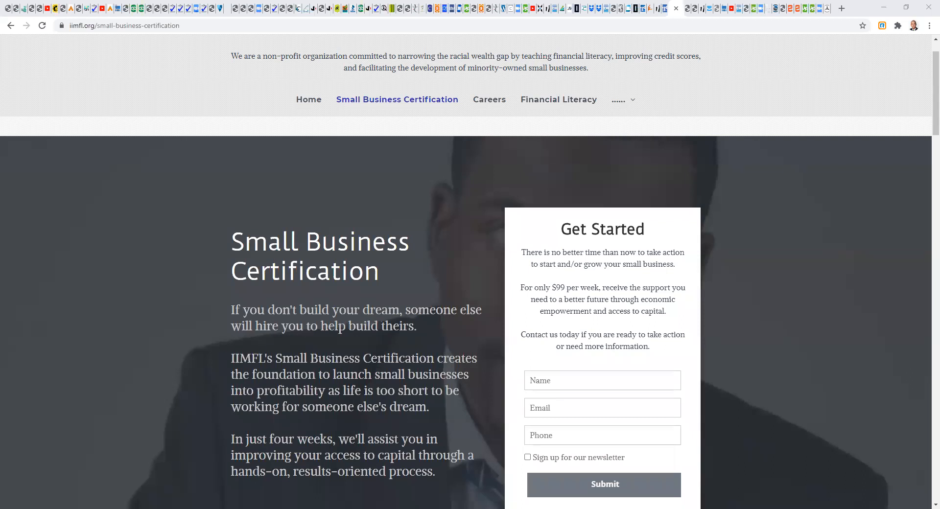
mouse_move(793, 93)
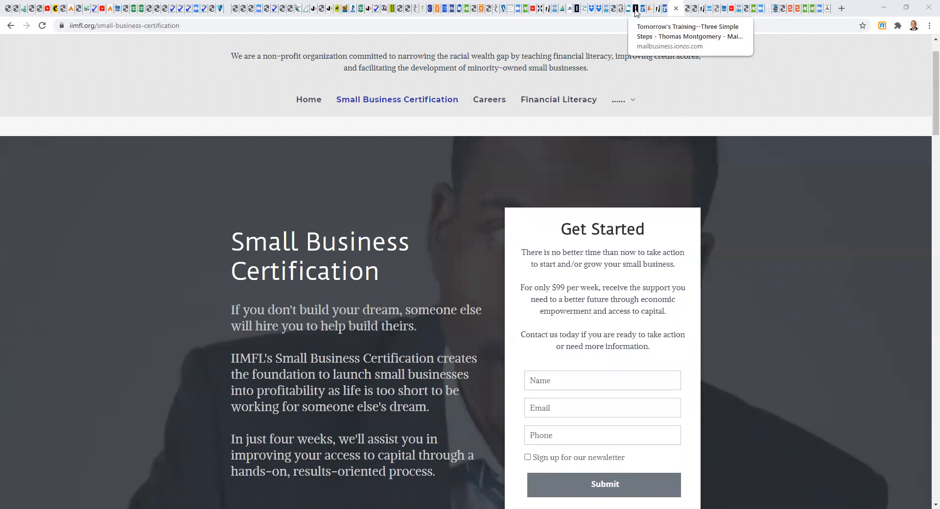
- Return to the Tomorrow's Training email and highlight step 1, then step 2 beginning at Share
left_click(635, 9)
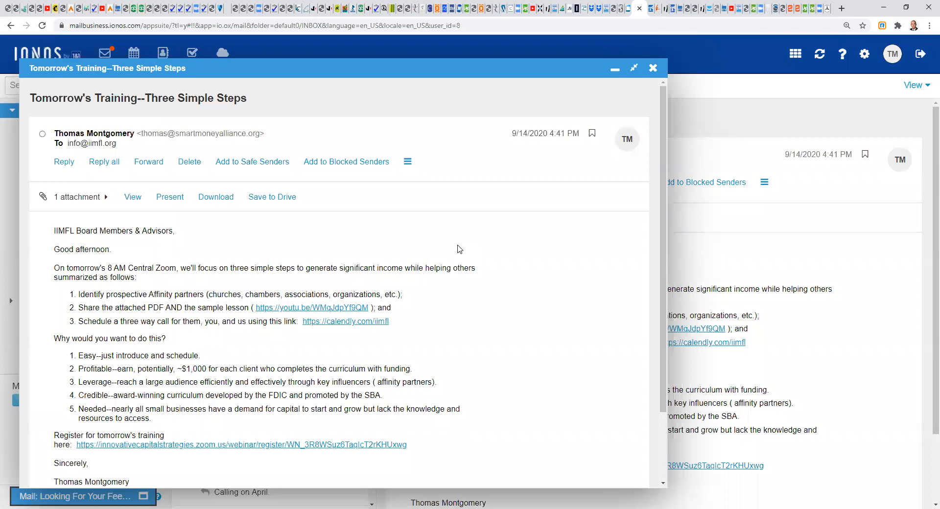
mouse_move(310, 280)
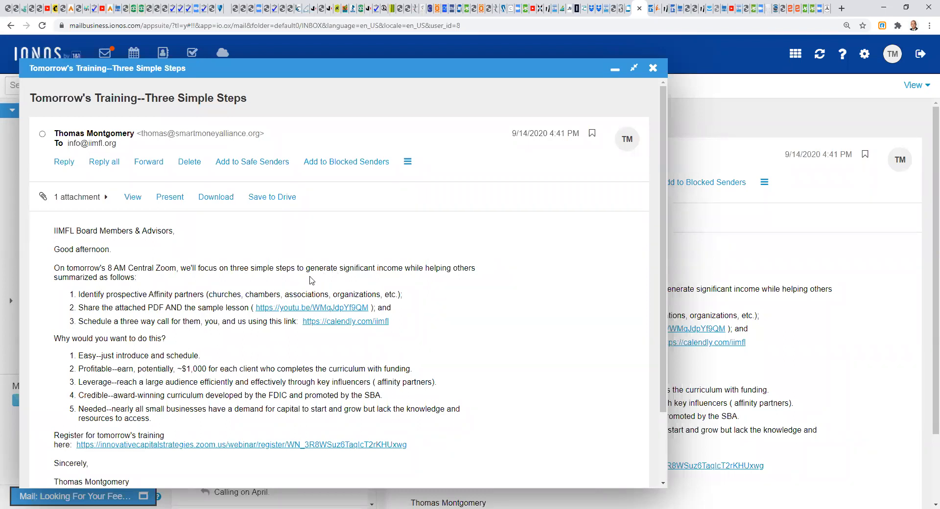
left_click_drag(321, 267, 396, 267)
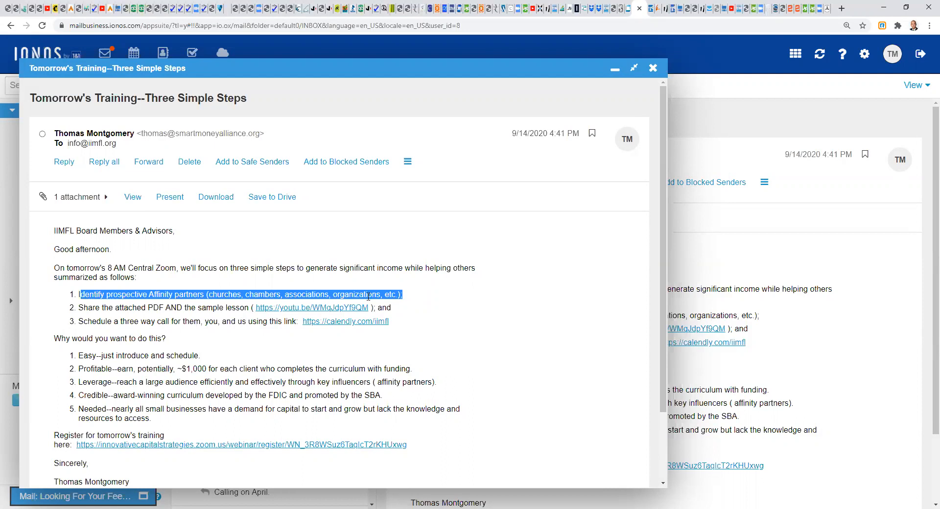
double_click(89, 307)
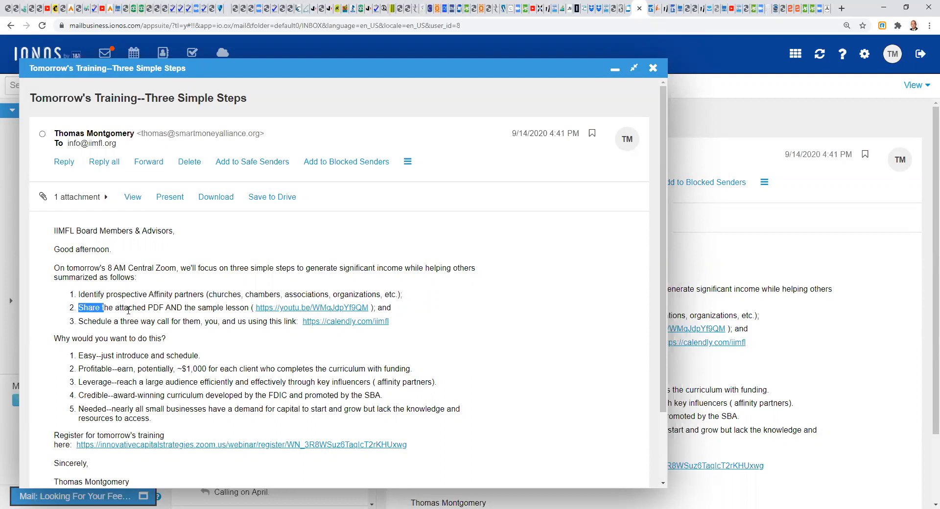
left_click_drag(78, 307, 169, 307)
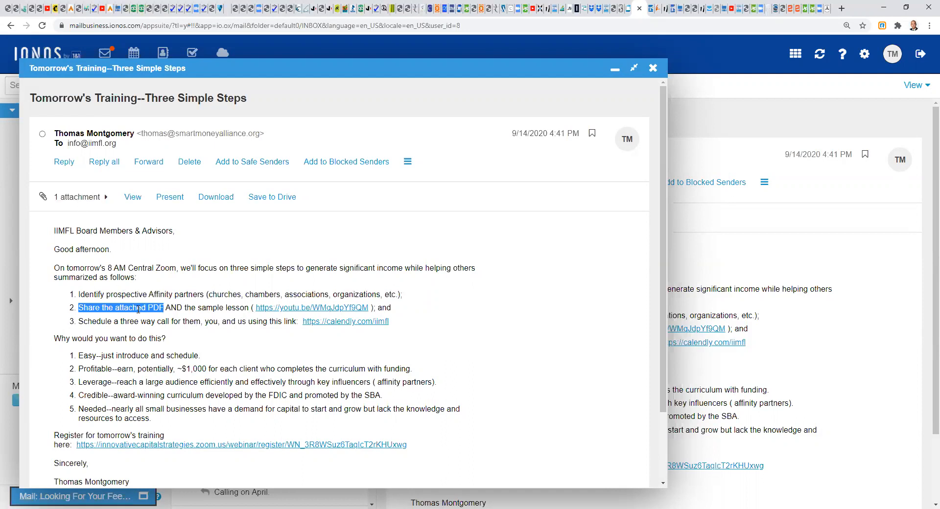
mouse_move(194, 310)
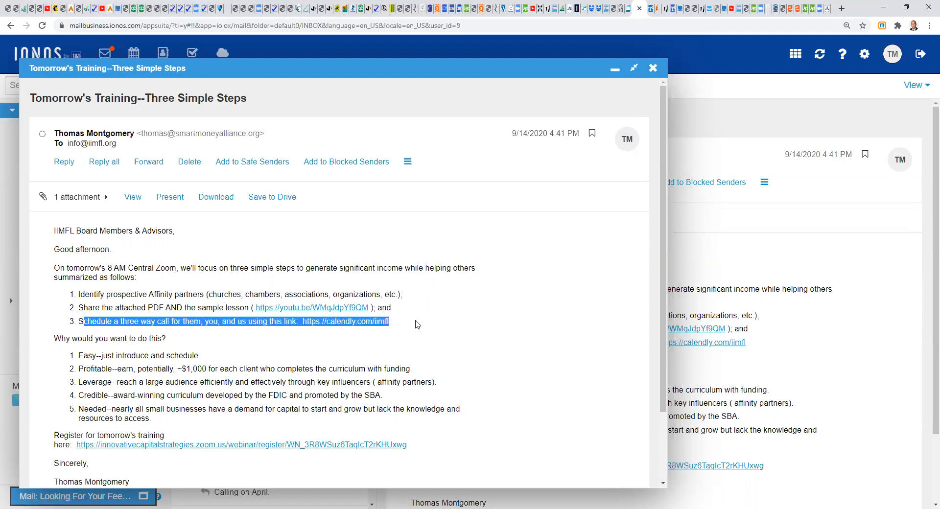
- Clear the third step's highlight and pick out a word in the second step
left_click(417, 324)
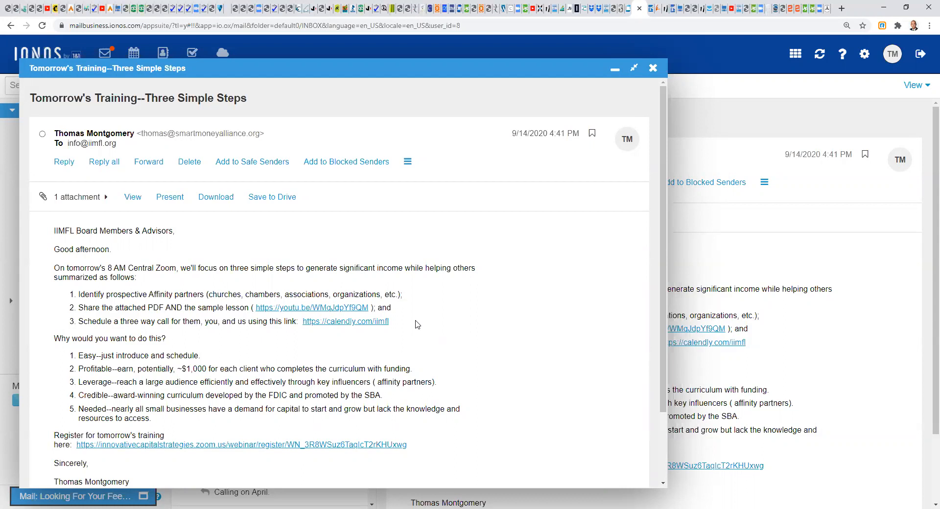
mouse_move(148, 306)
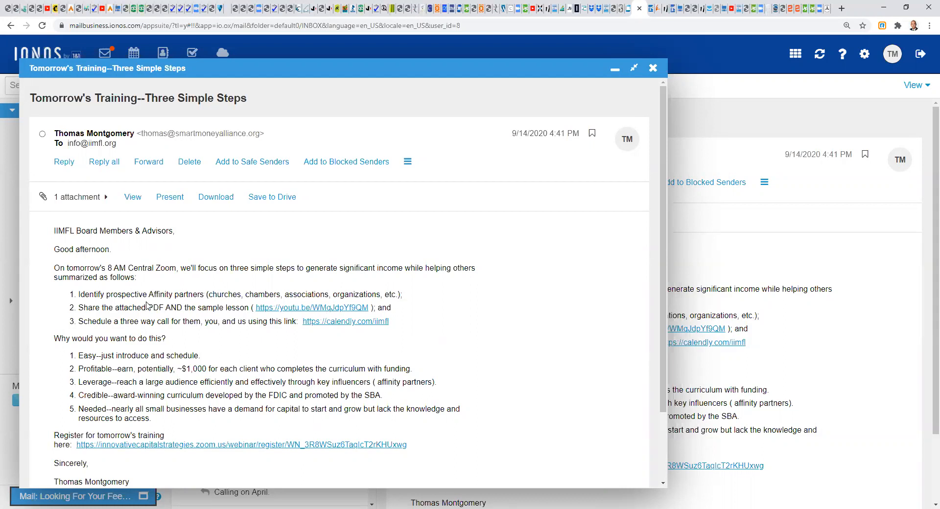
double_click(156, 308)
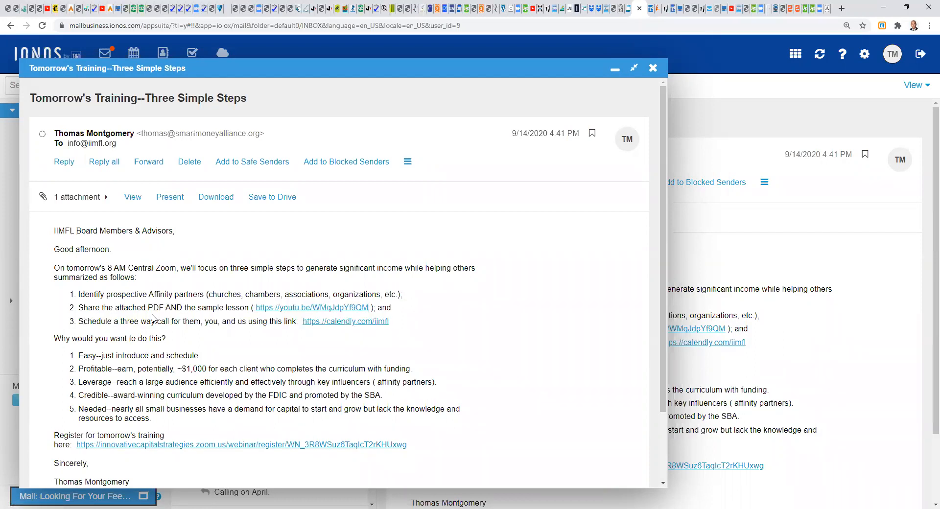
mouse_move(156, 308)
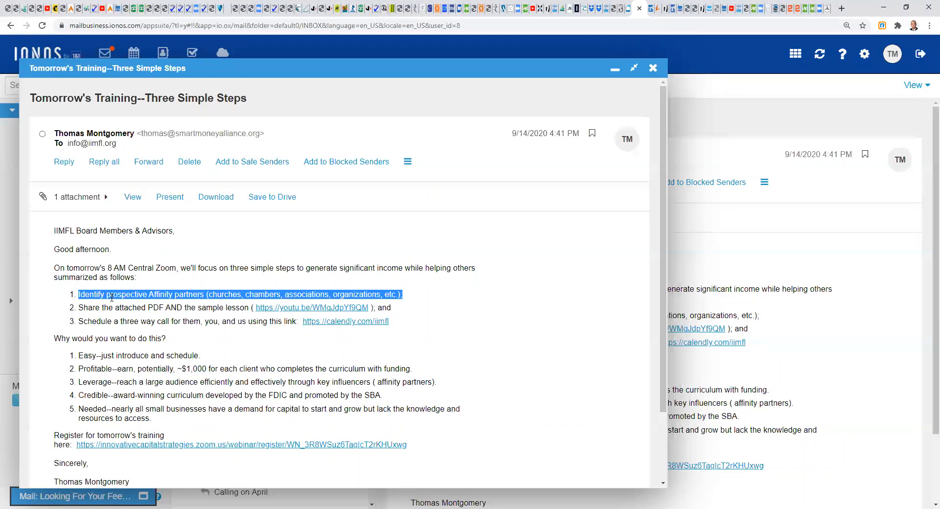
- Highlight the youtu.be sample lesson link in step 2, then the whole third step with the calendly link
left_click(120, 293)
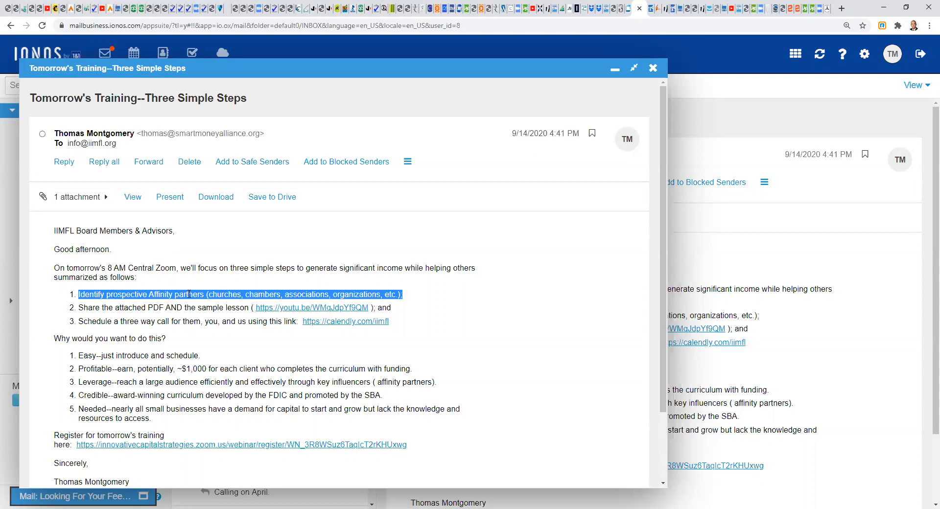
left_click(139, 312)
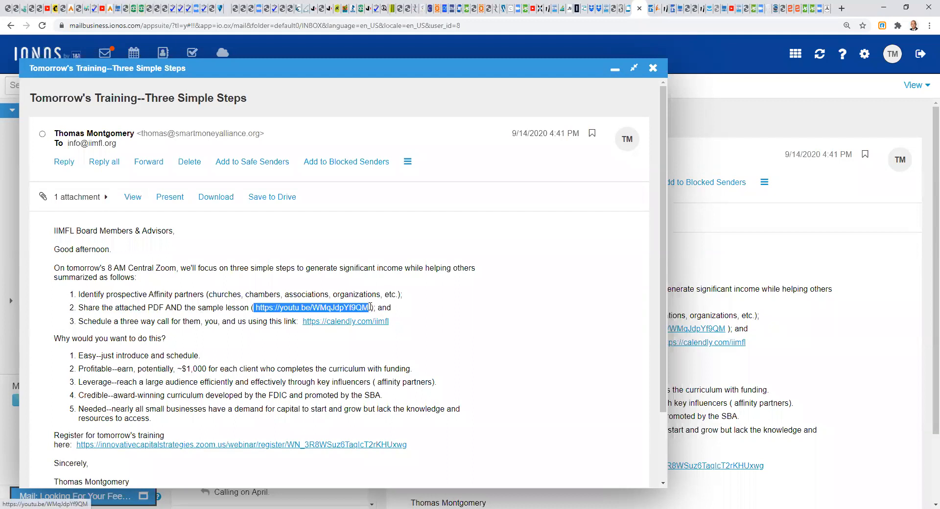
triple_click(233, 321)
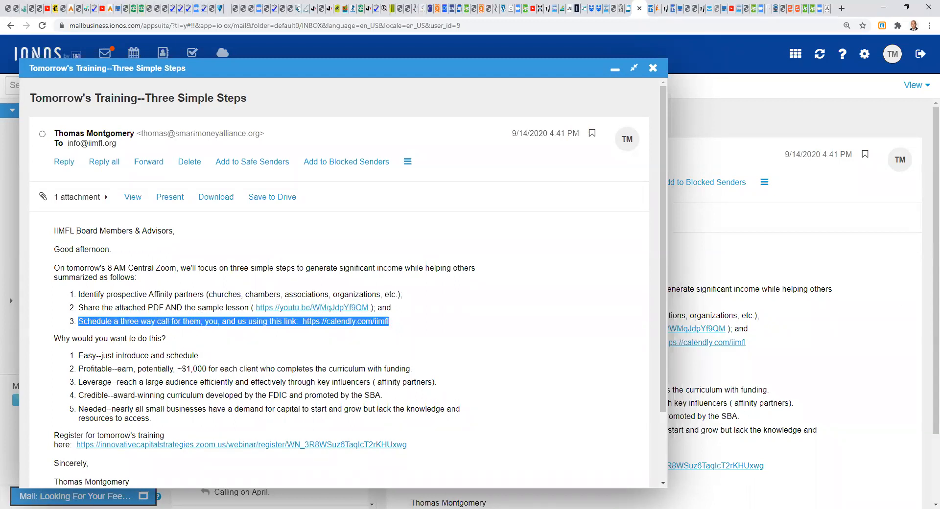
left_click(234, 322)
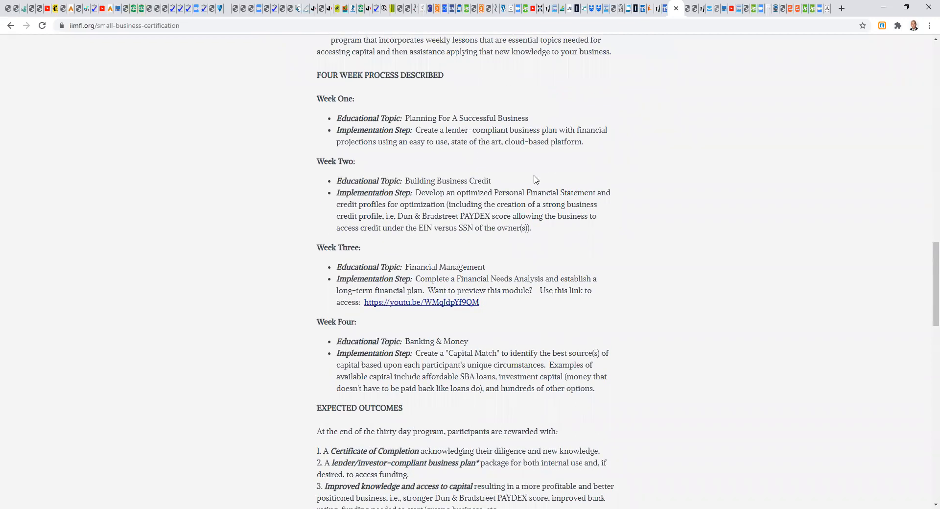
mouse_move(429, 400)
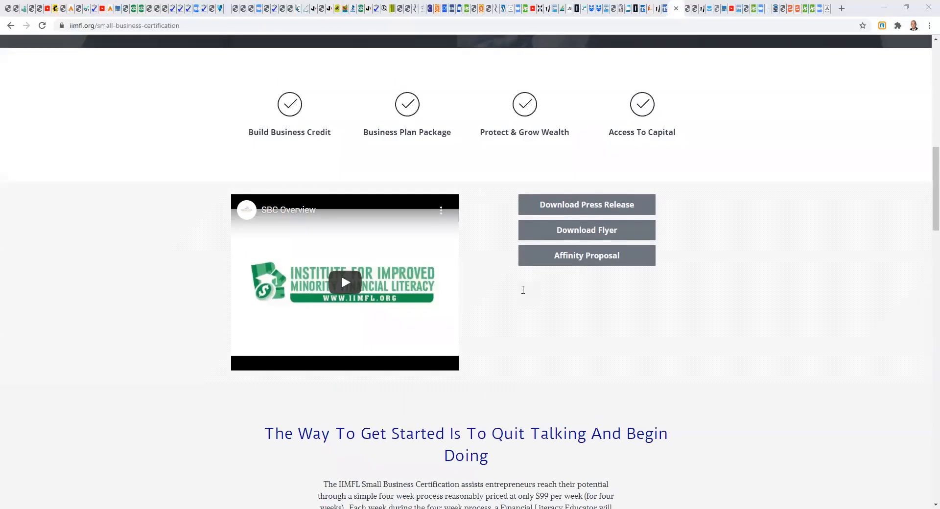
scroll("up", 3)
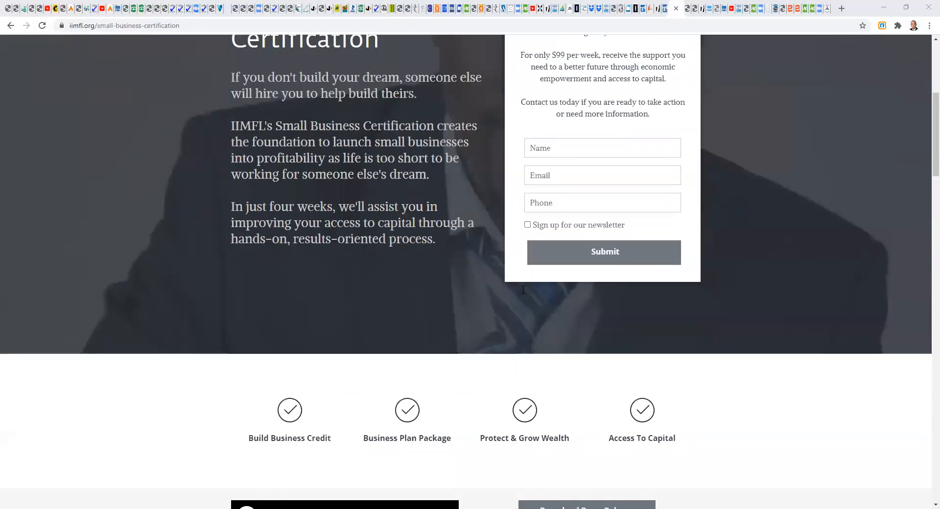
scroll("up", 3)
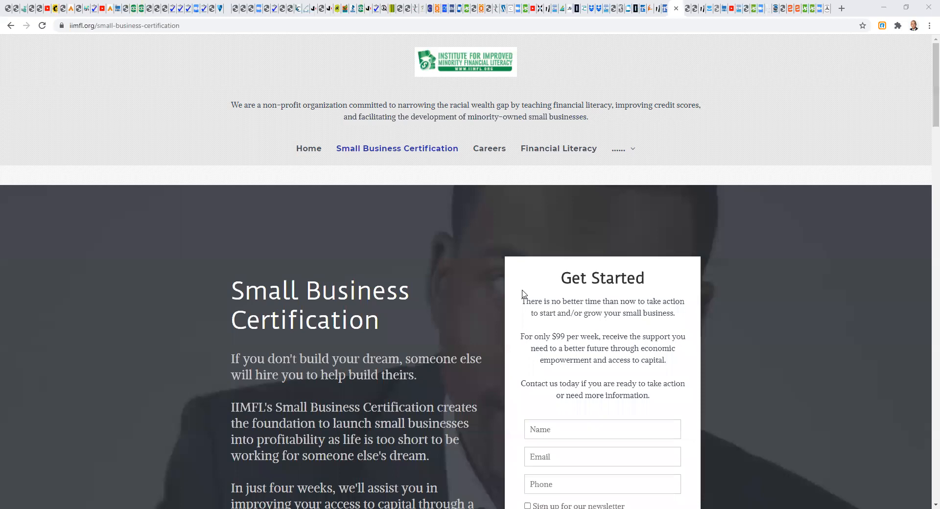
scroll("down", 3)
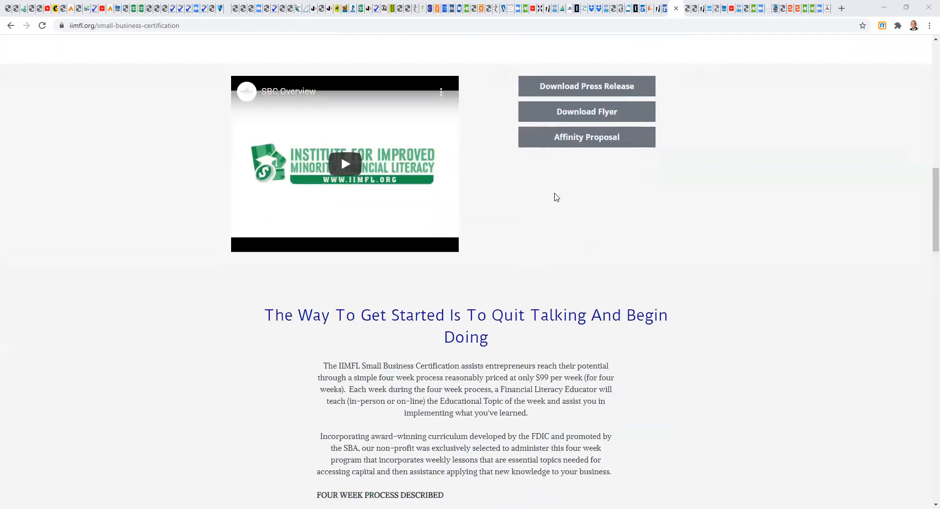
scroll("down", 3)
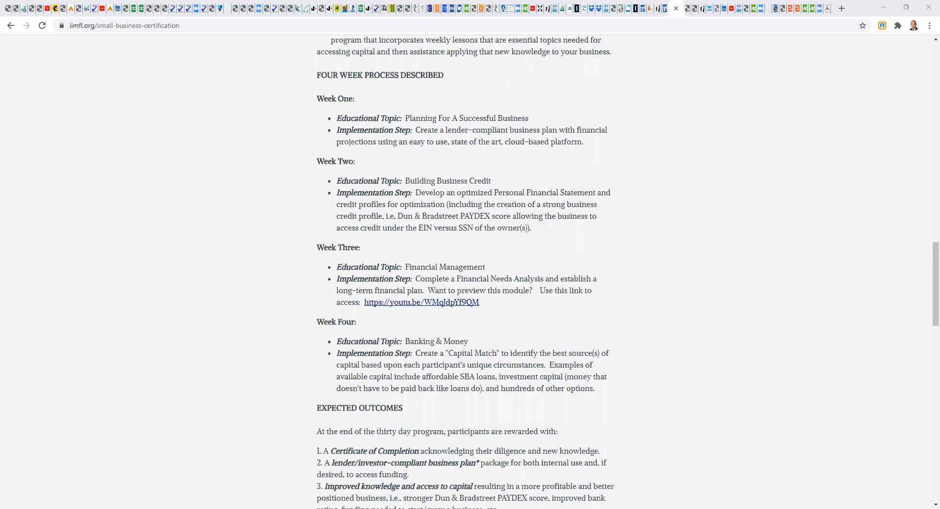
scroll("up", 3)
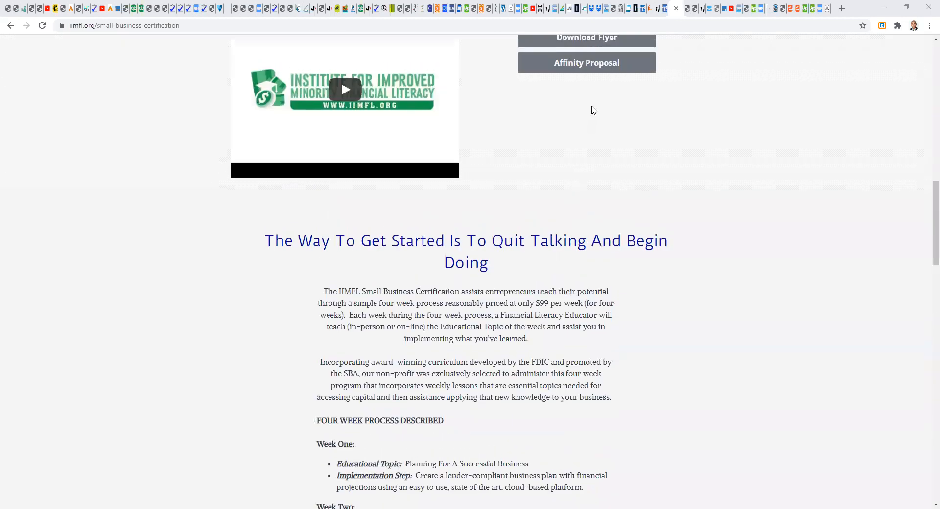
- Scroll down to the Week Two–Four curriculum details and the Expected Outcomes list
scroll("down", 3)
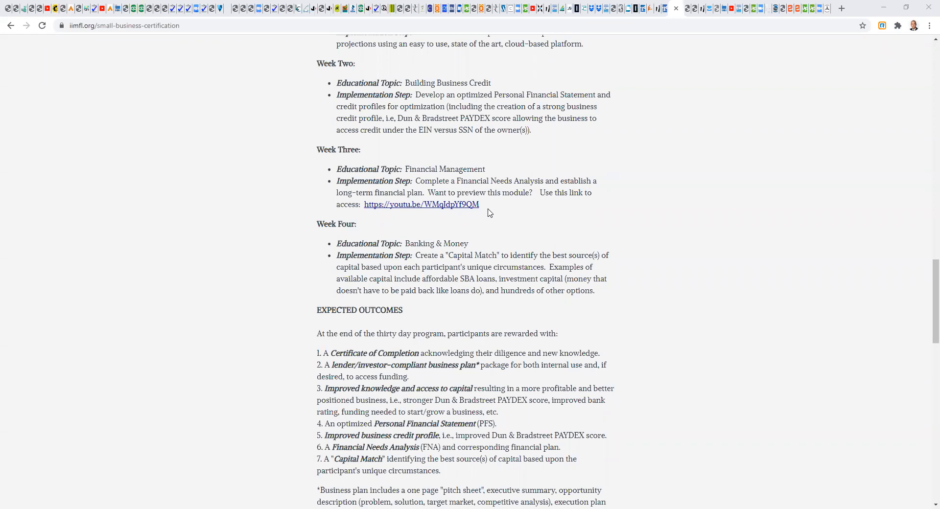
mouse_move(905, 193)
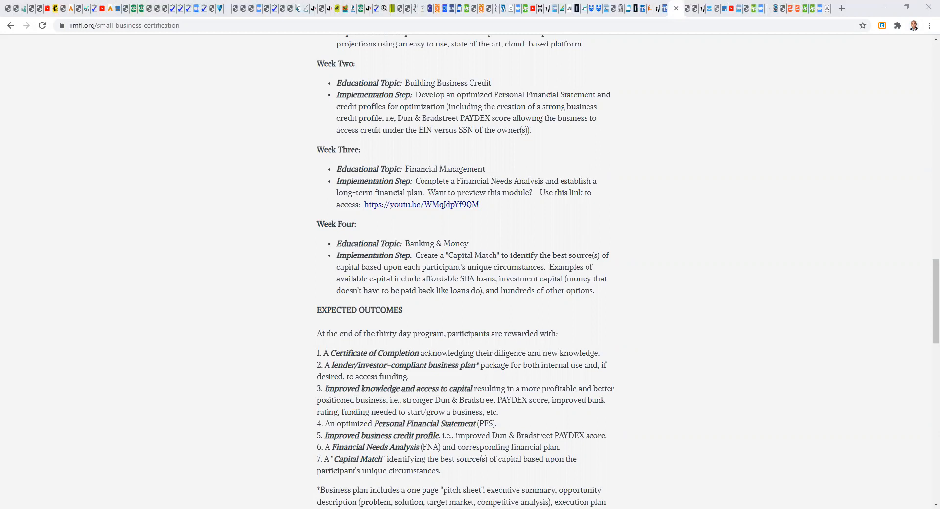
- Scroll the training email's pop-up to show its full body and three steps
scroll("up", 3)
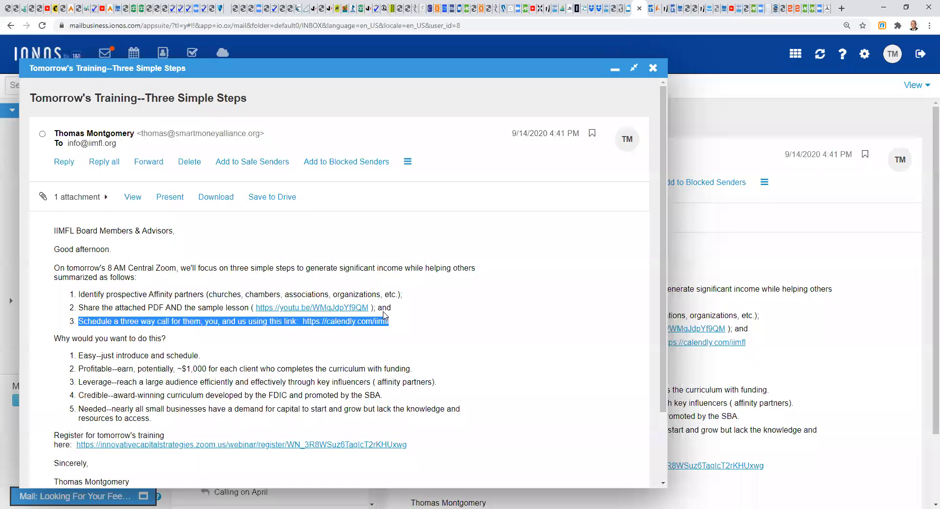
scroll("down", 3)
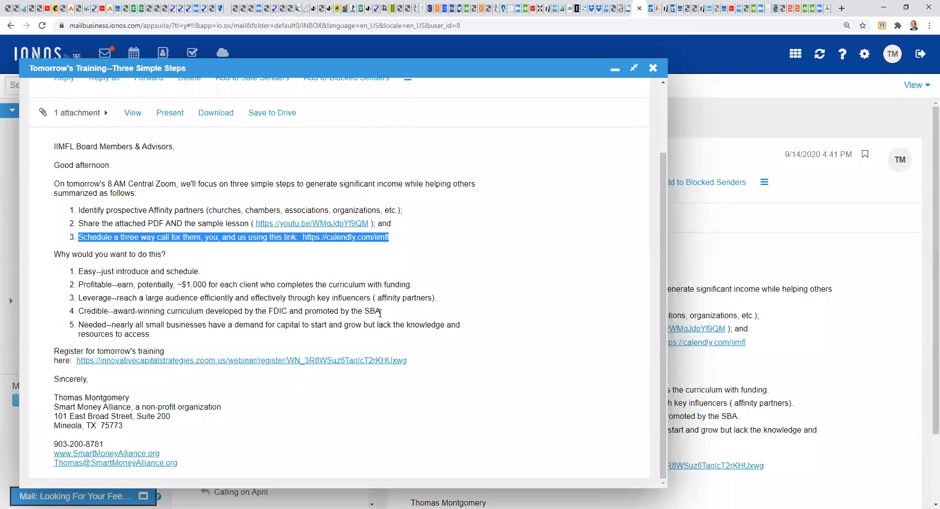
mouse_move(337, 238)
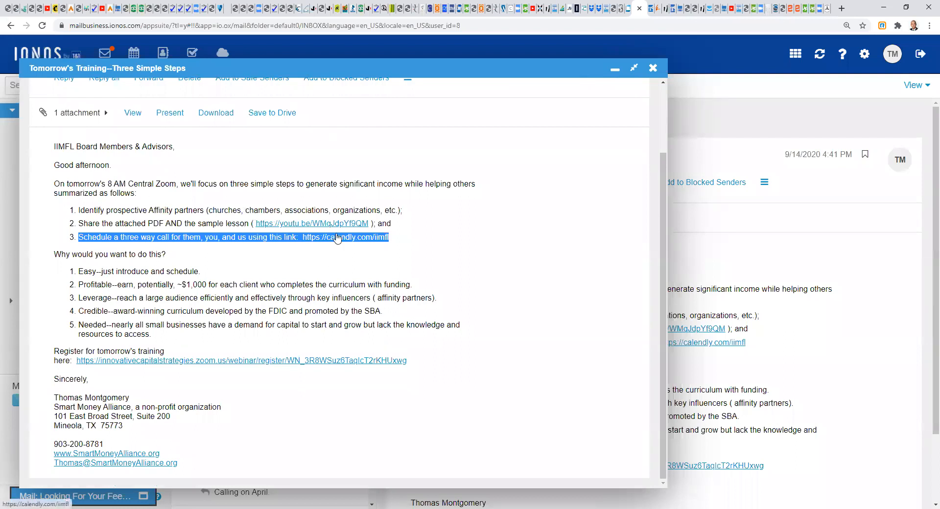
mouse_move(412, 234)
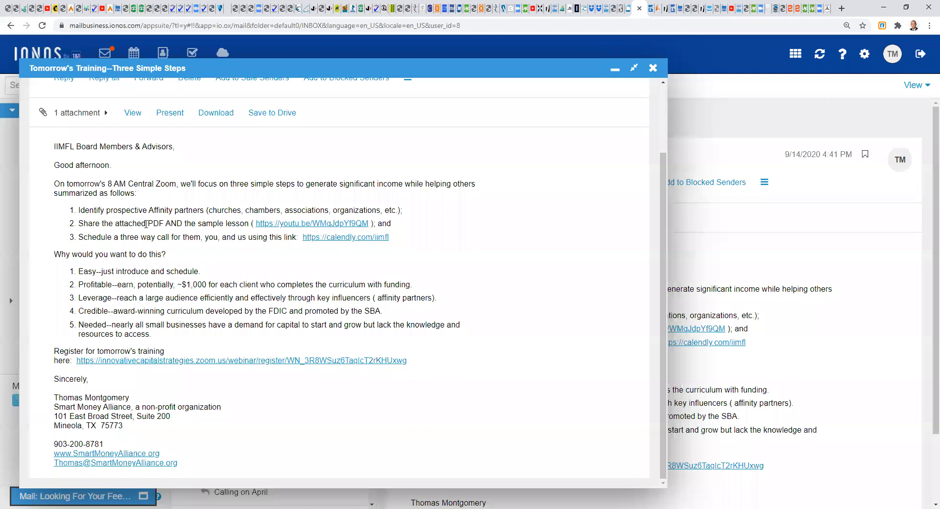
- Highlight step 1 about identifying prospective Affinity partners in the training email
double_click(153, 223)
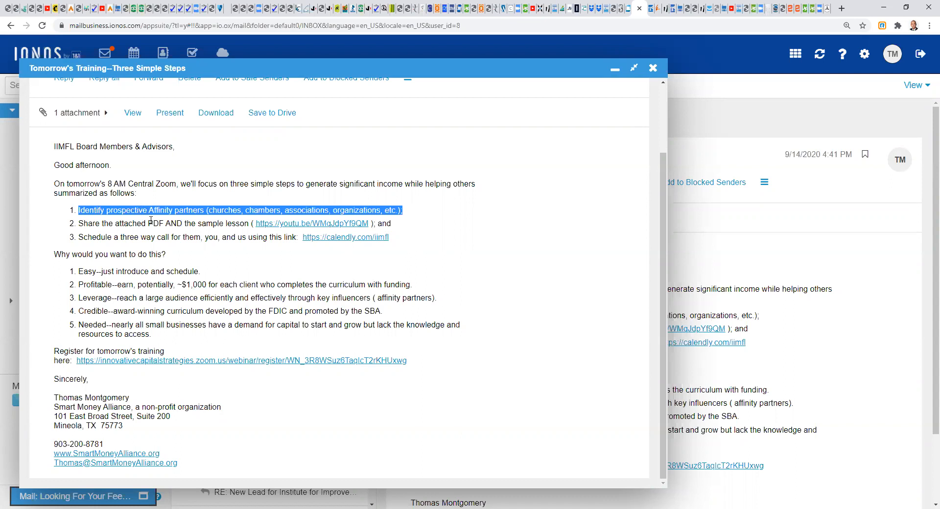
double_click(156, 223)
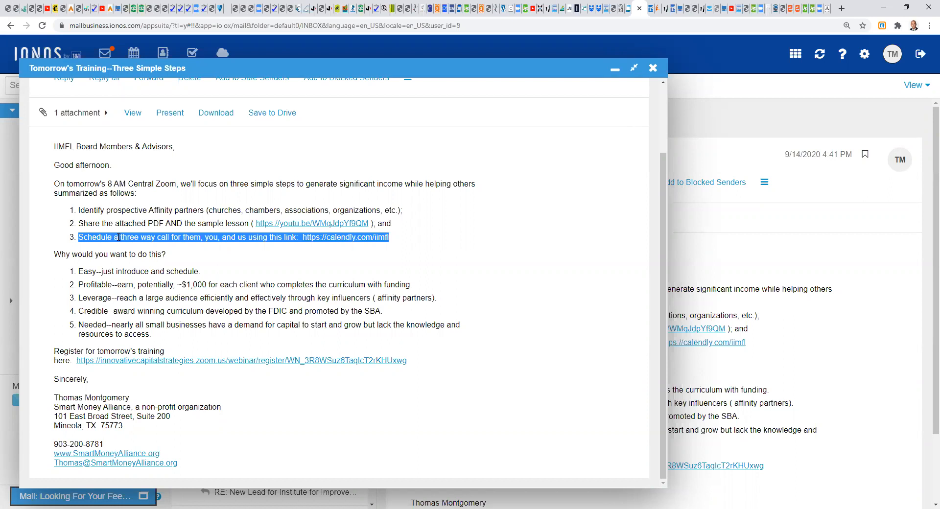
mouse_move(520, 453)
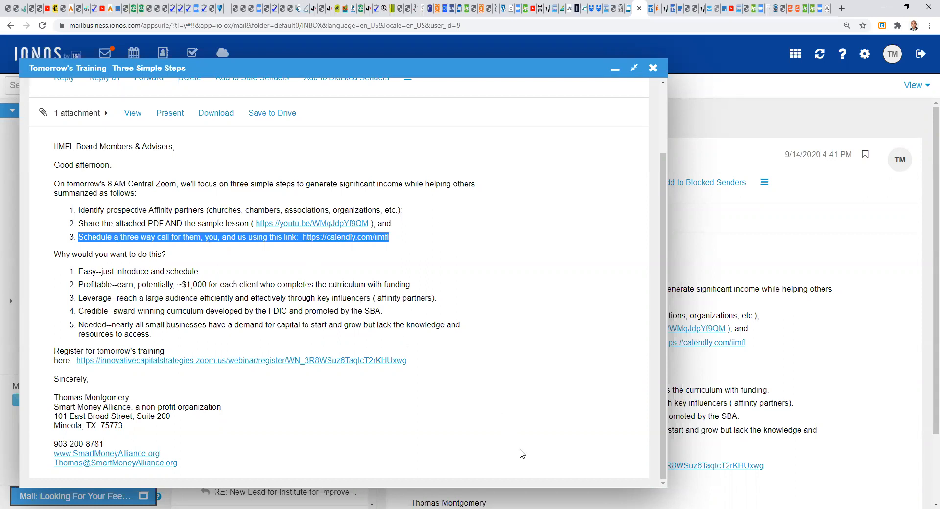